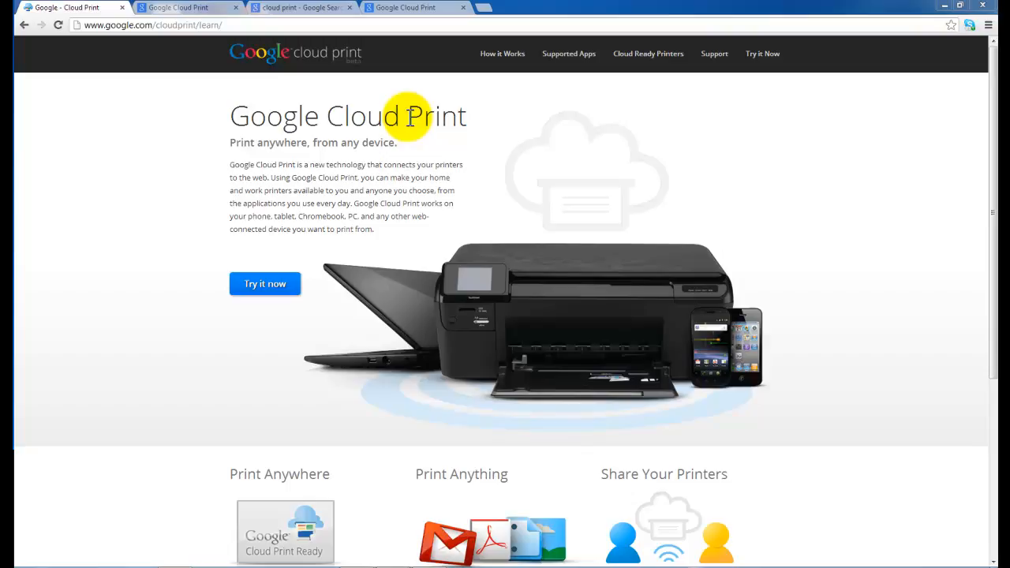
mouse_move(297, 77)
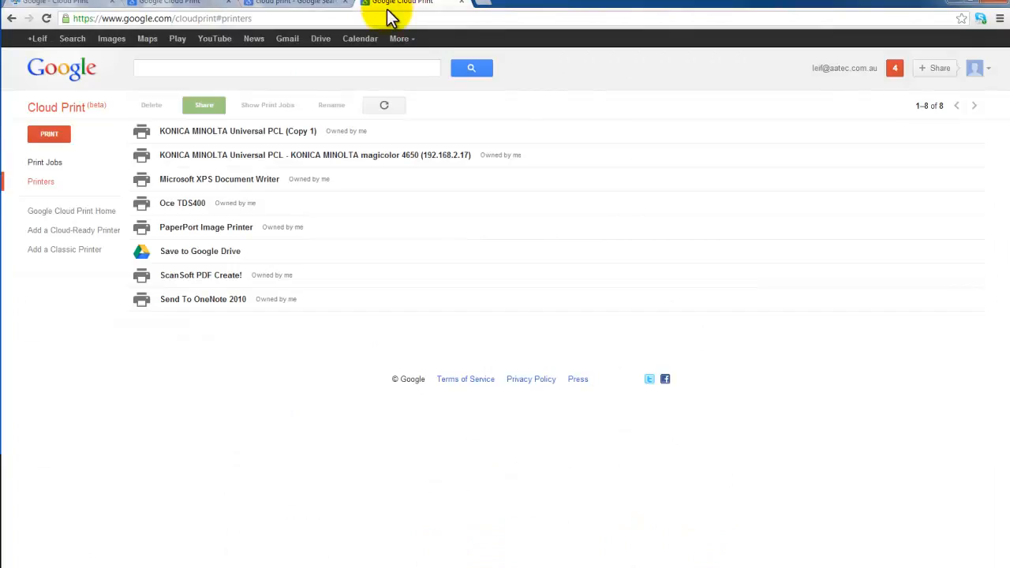
Switch to the 'cloud print' Google search results tab.
click(291, 3)
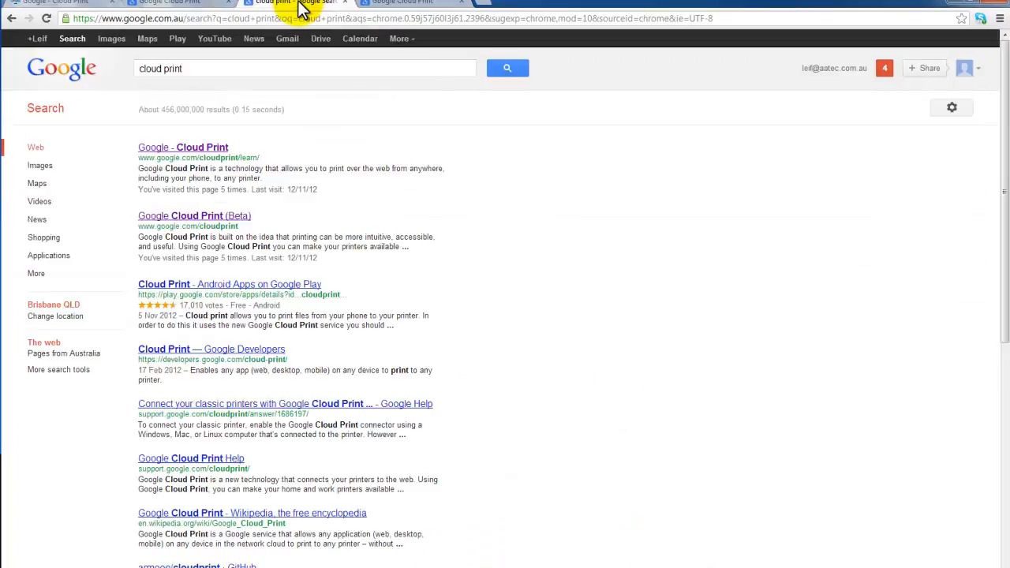
mouse_move(181, 186)
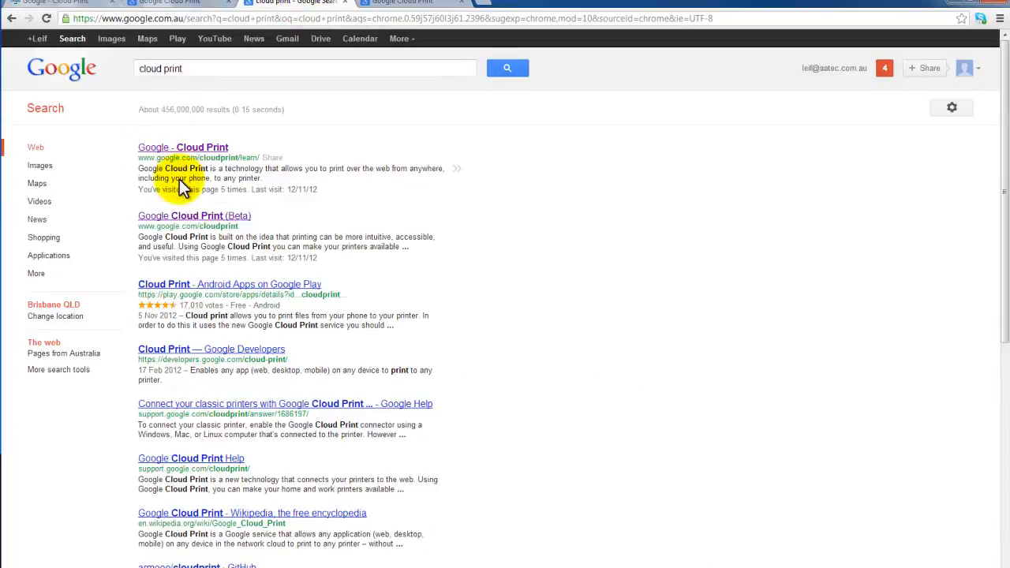
mouse_move(202, 189)
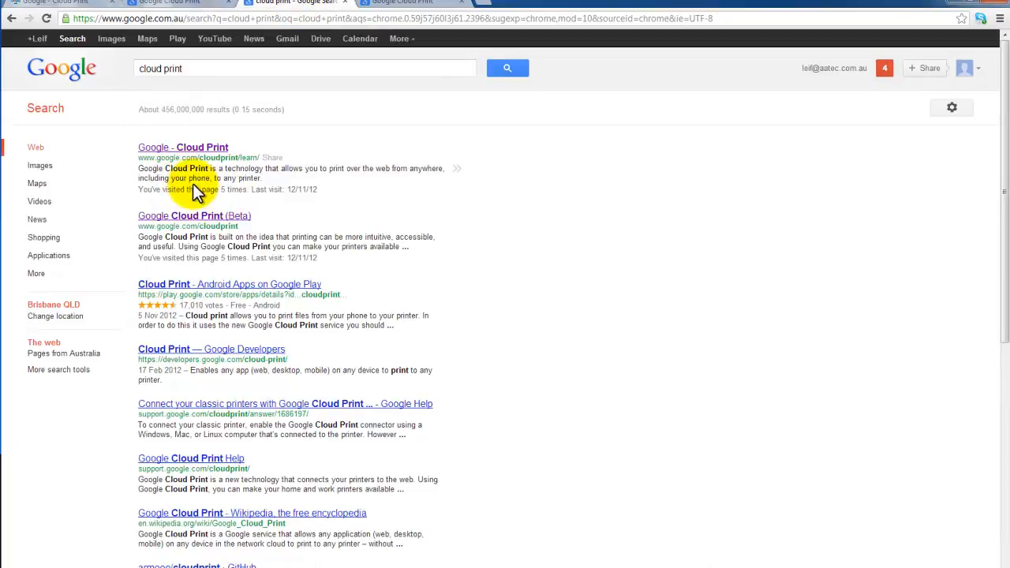
mouse_move(291, 117)
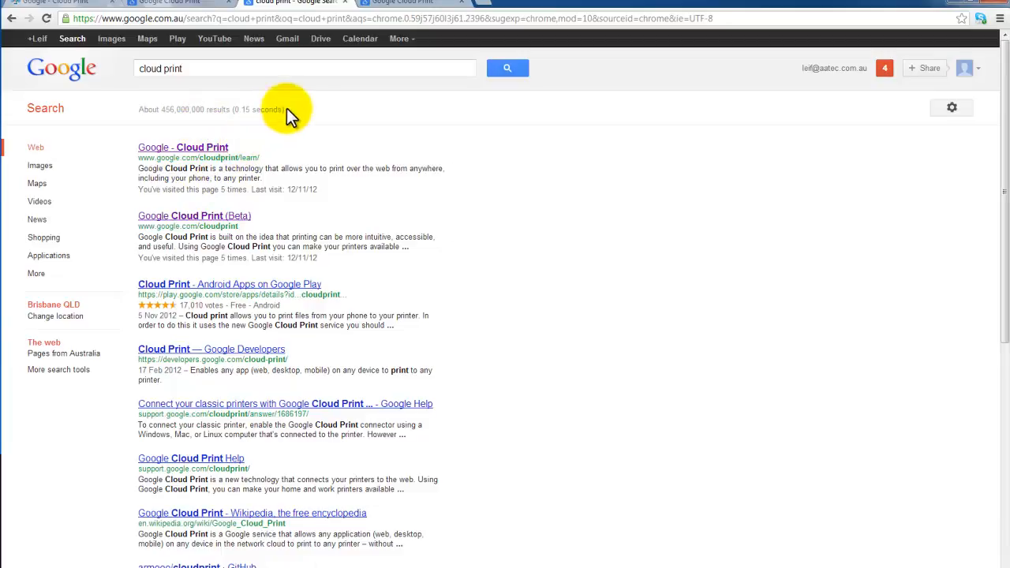
mouse_move(398, 16)
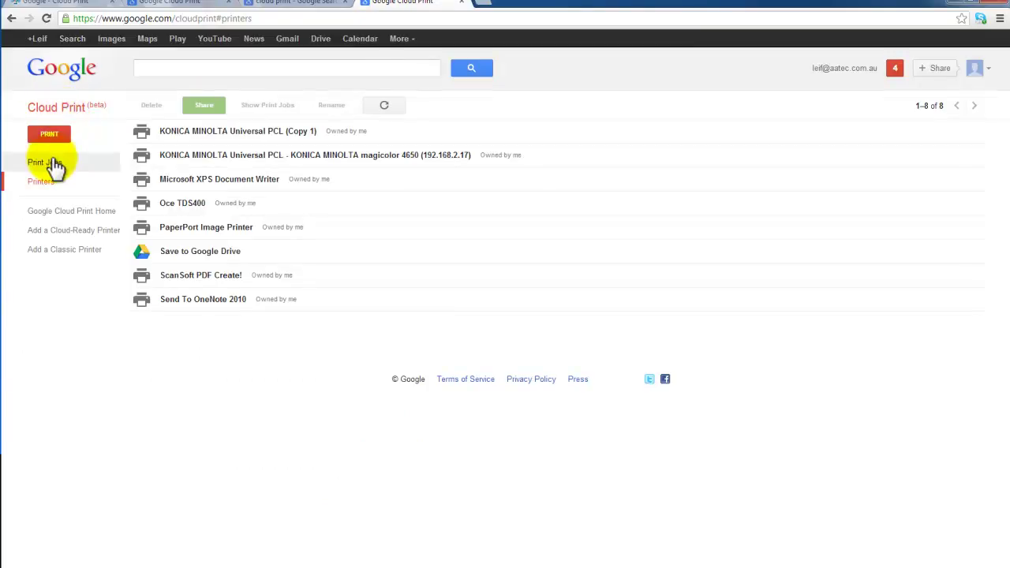
click(46, 163)
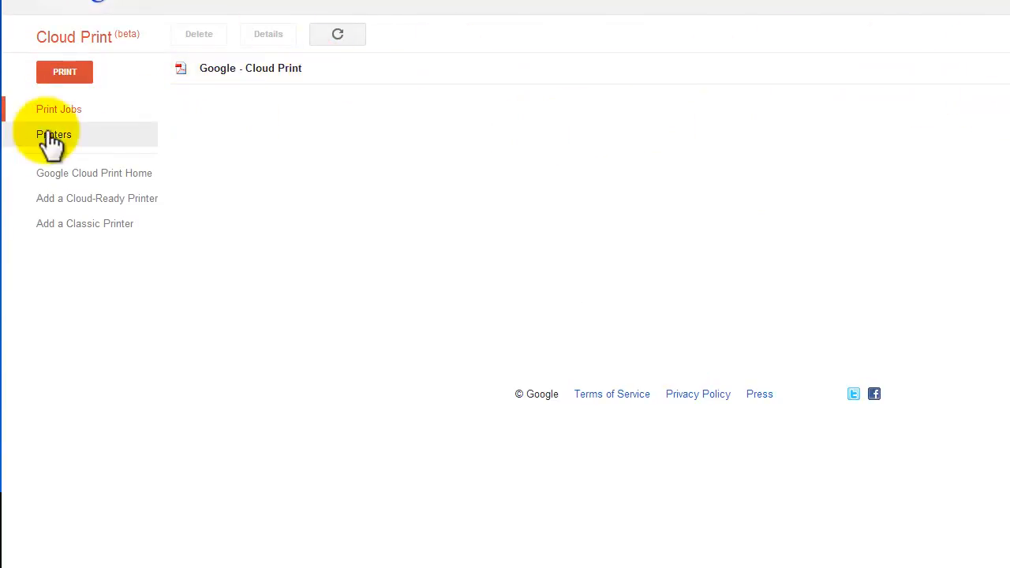
click(53, 134)
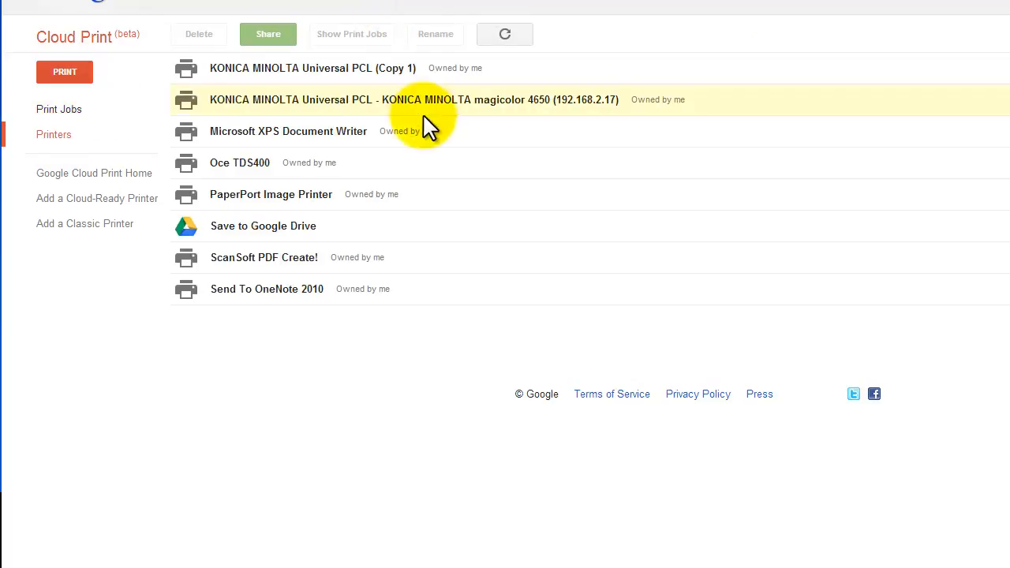
mouse_move(331, 108)
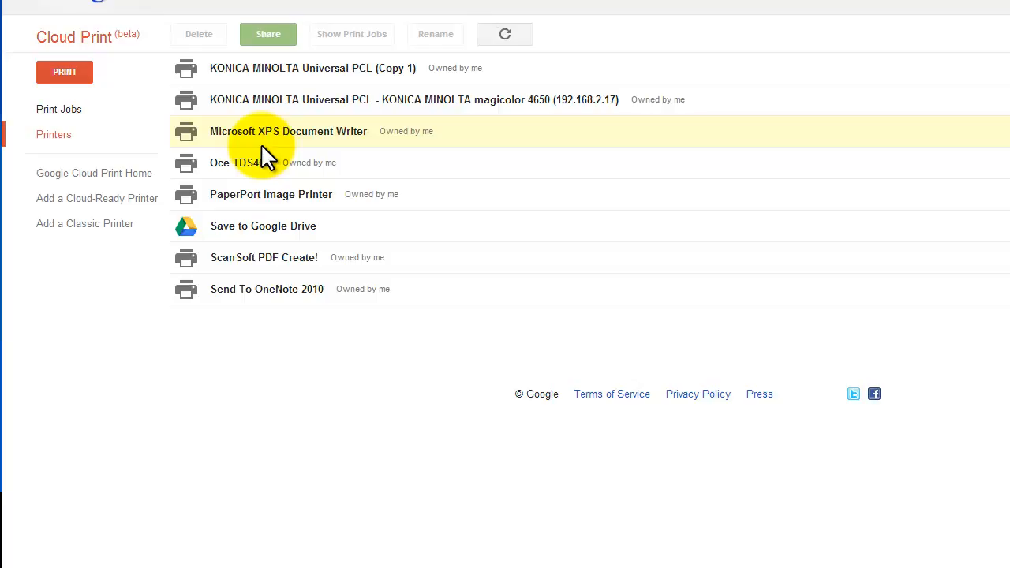
mouse_move(426, 138)
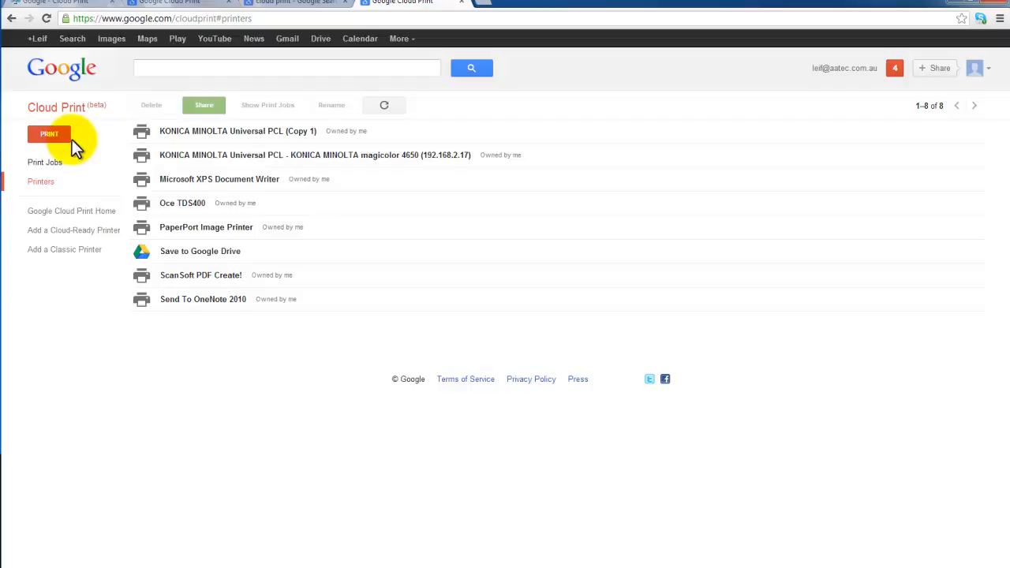
mouse_move(116, 118)
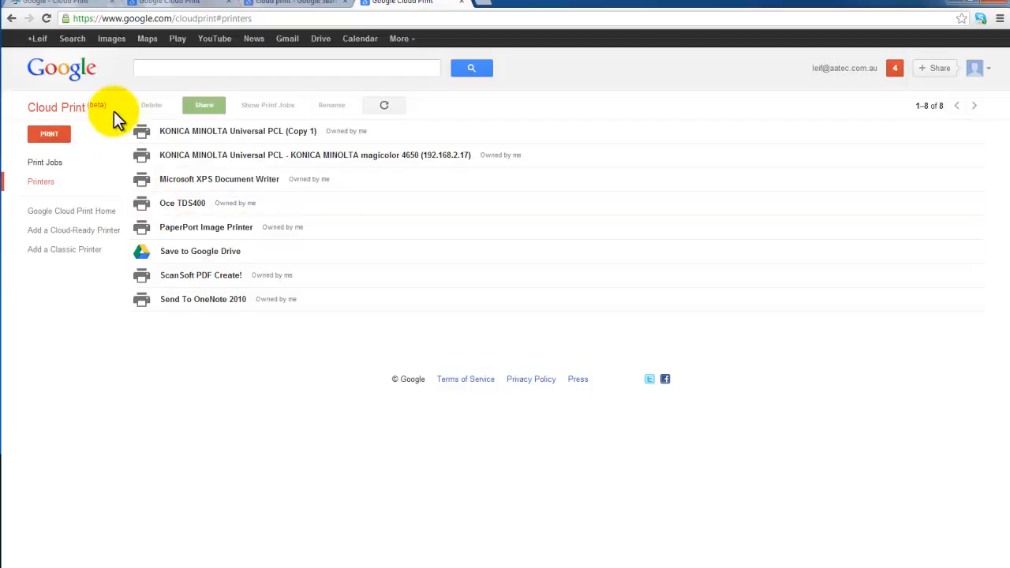
mouse_move(986, 30)
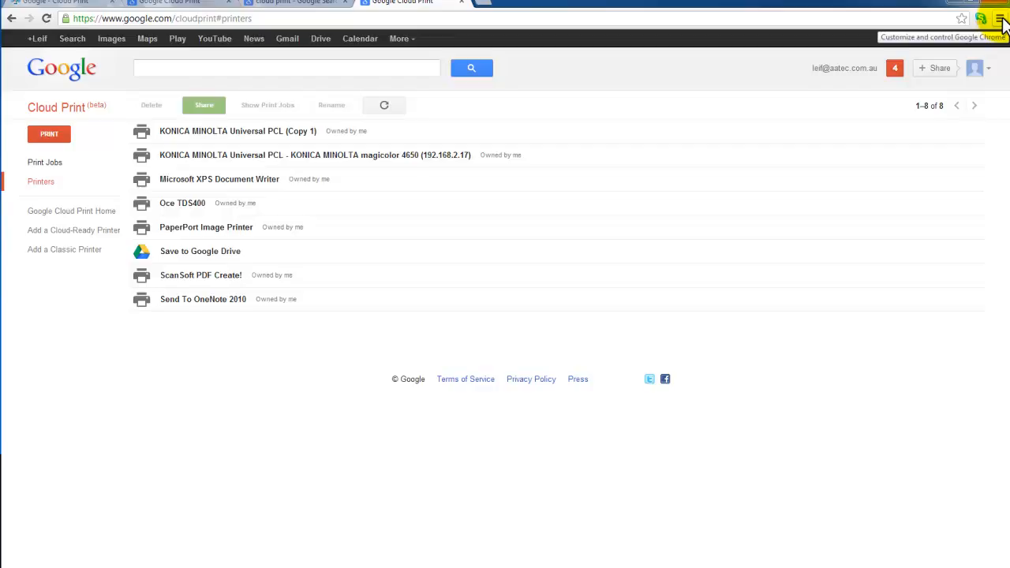
In Chrome's advanced settings, disconnect this computer's printers from Google Cloud Print.
click(1000, 19)
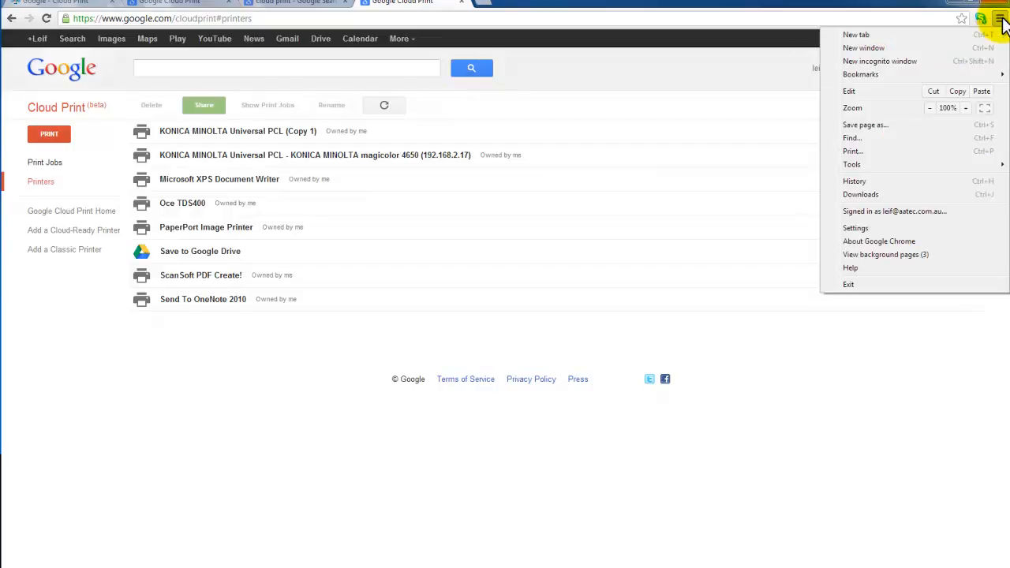
mouse_move(836, 238)
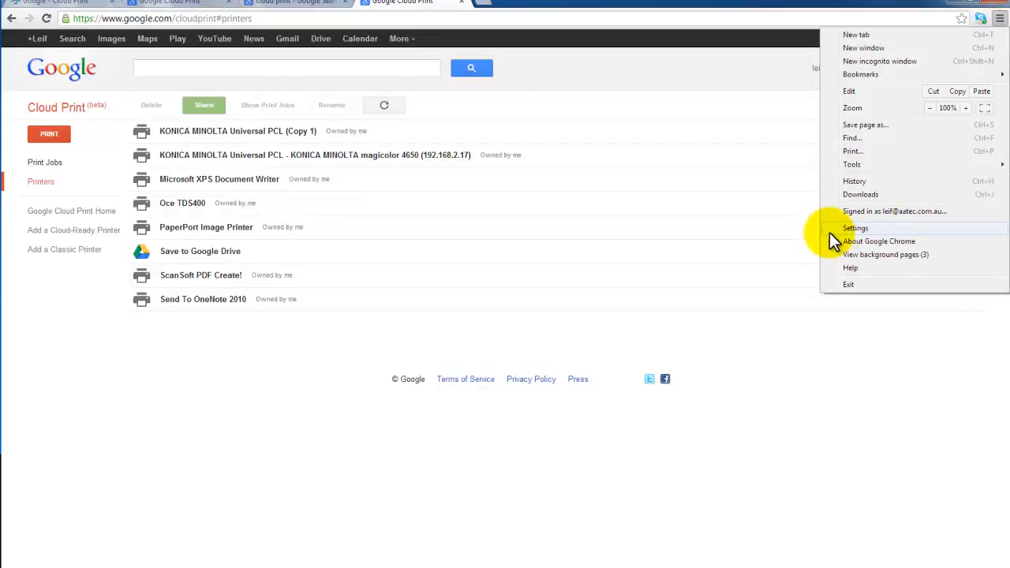
click(855, 227)
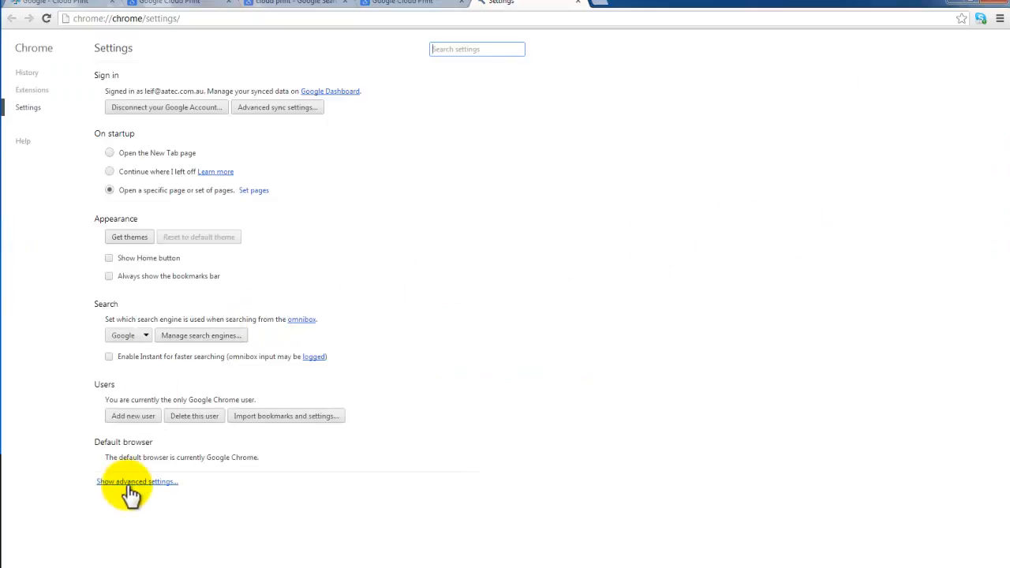
click(136, 483)
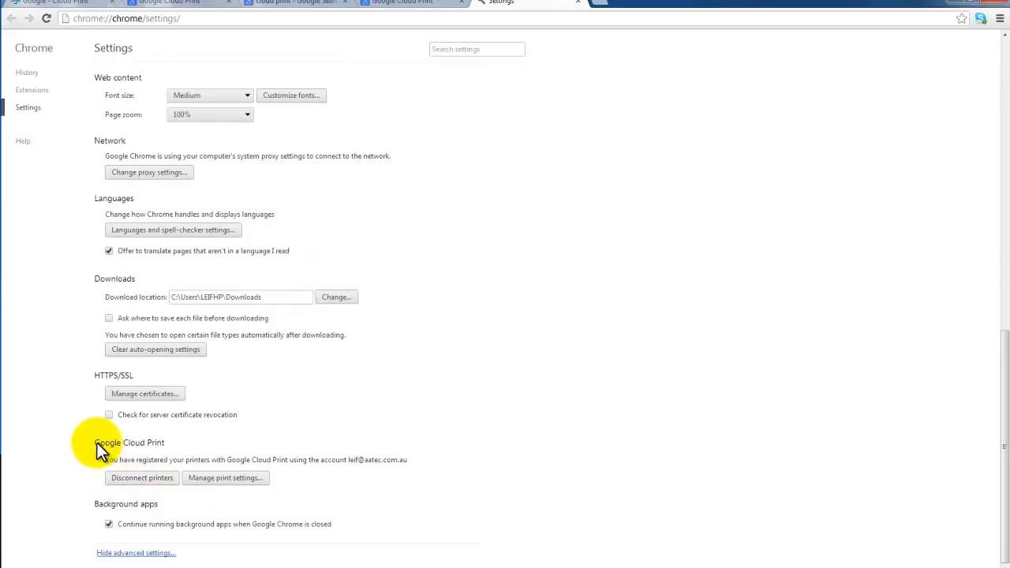
mouse_move(157, 473)
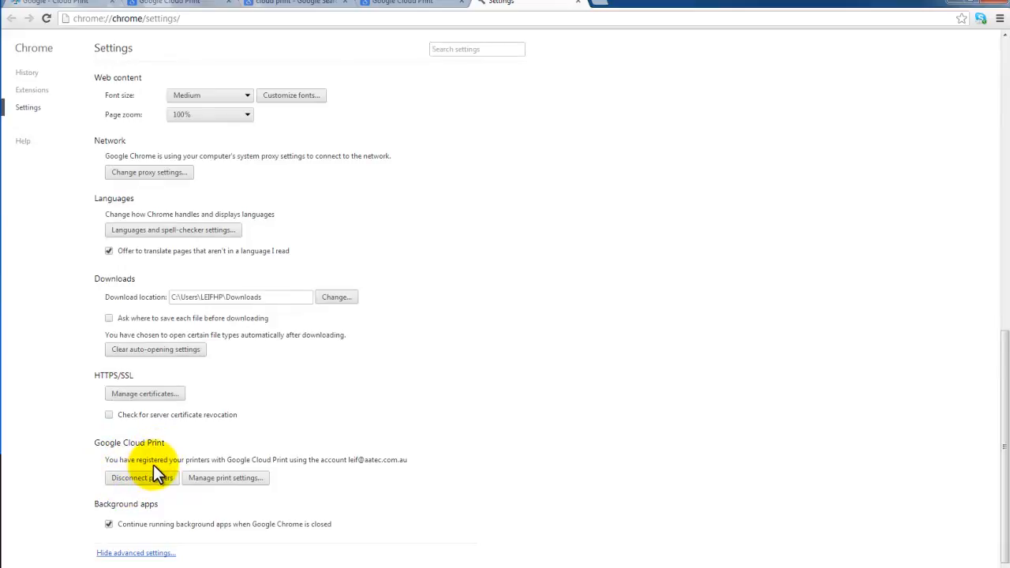
mouse_move(134, 486)
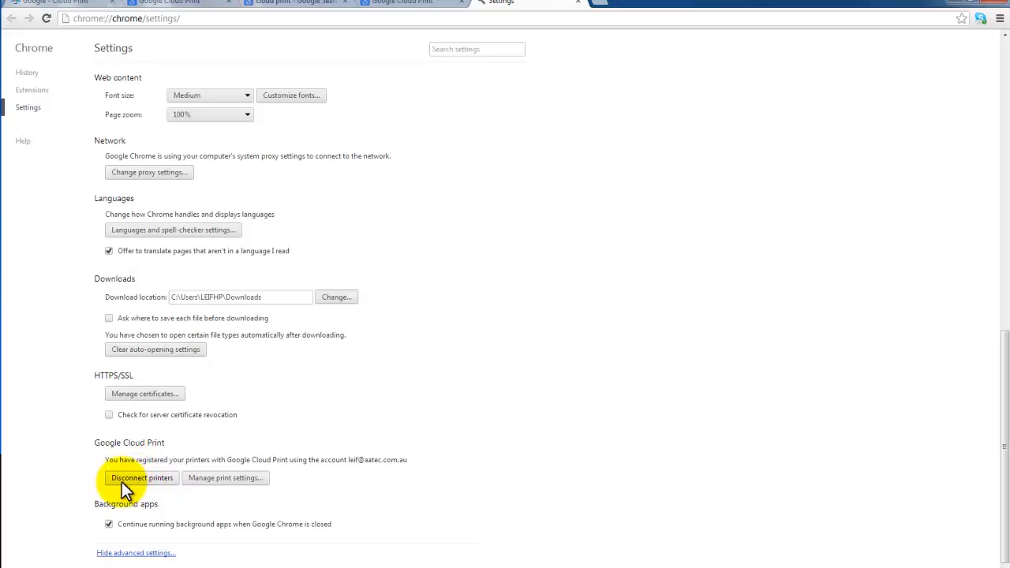
mouse_move(236, 489)
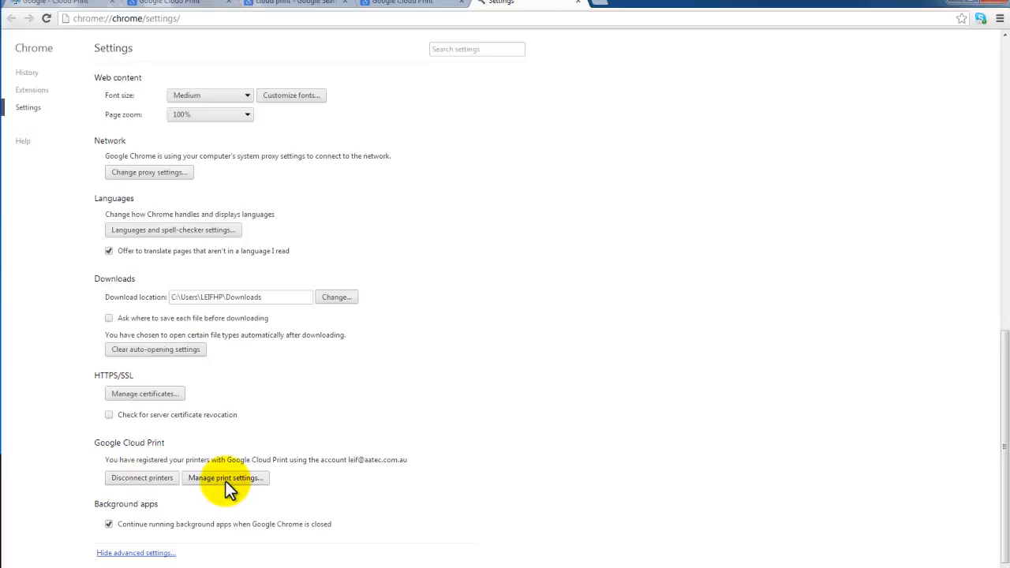
mouse_move(145, 483)
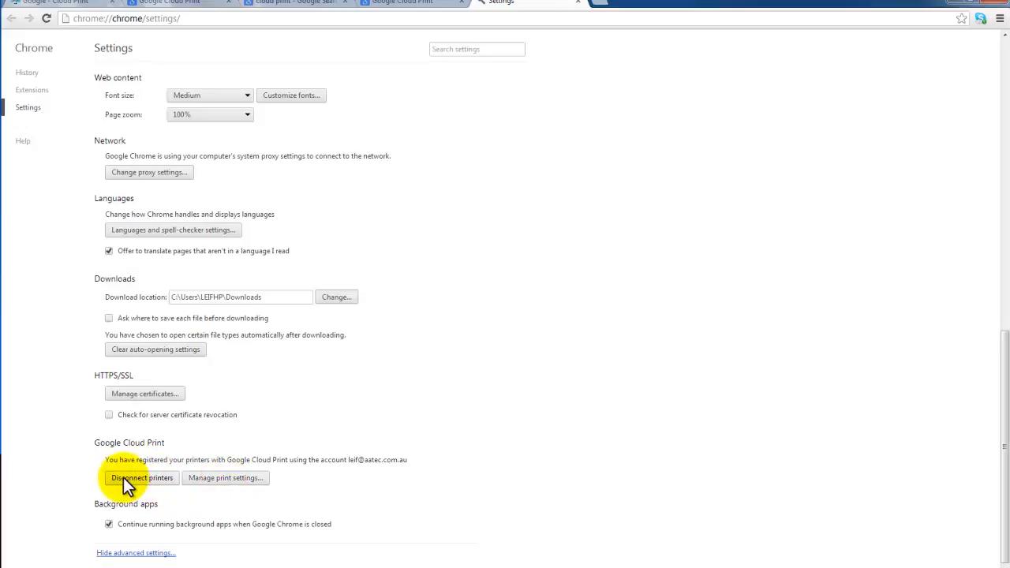
click(142, 478)
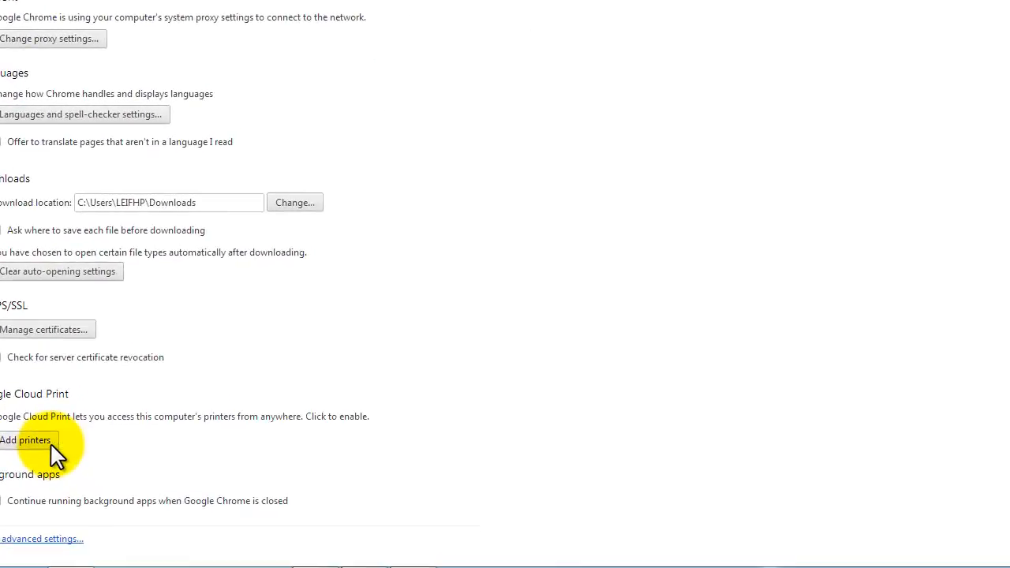
mouse_move(293, 379)
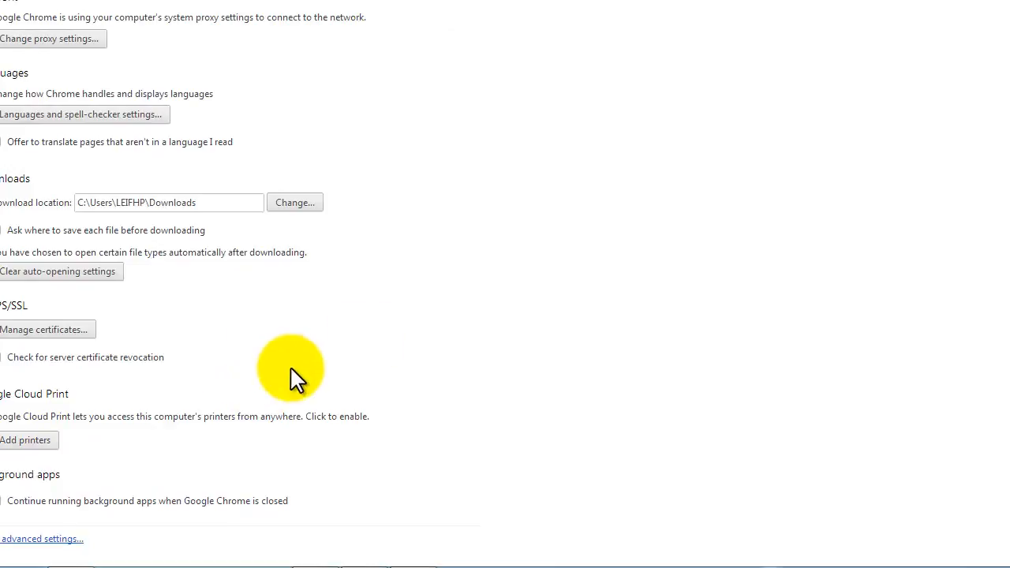
mouse_move(309, 337)
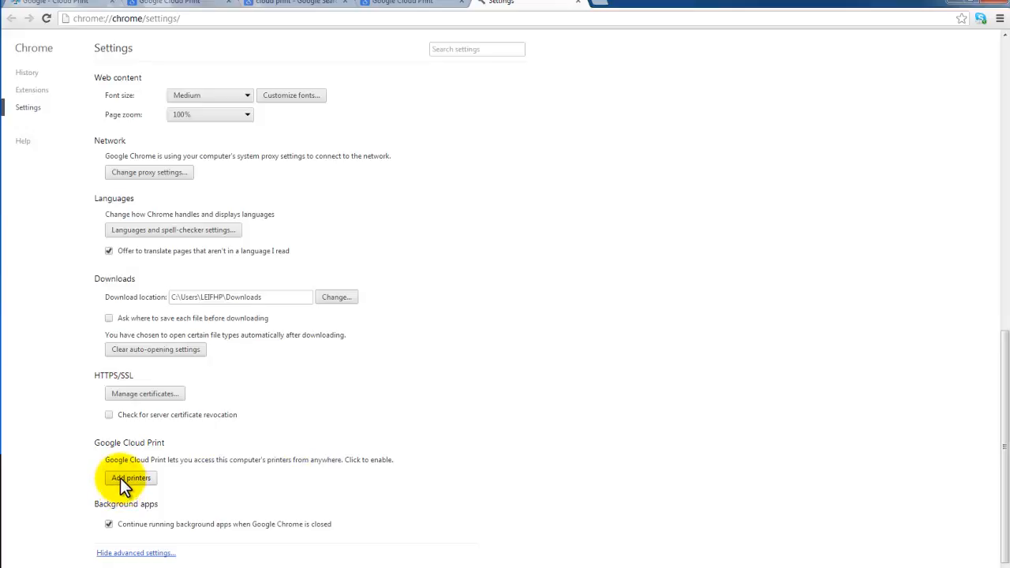
Add this computer's printers to Cloud Print again until 'Thanks, you're ready to go!' appears.
click(131, 477)
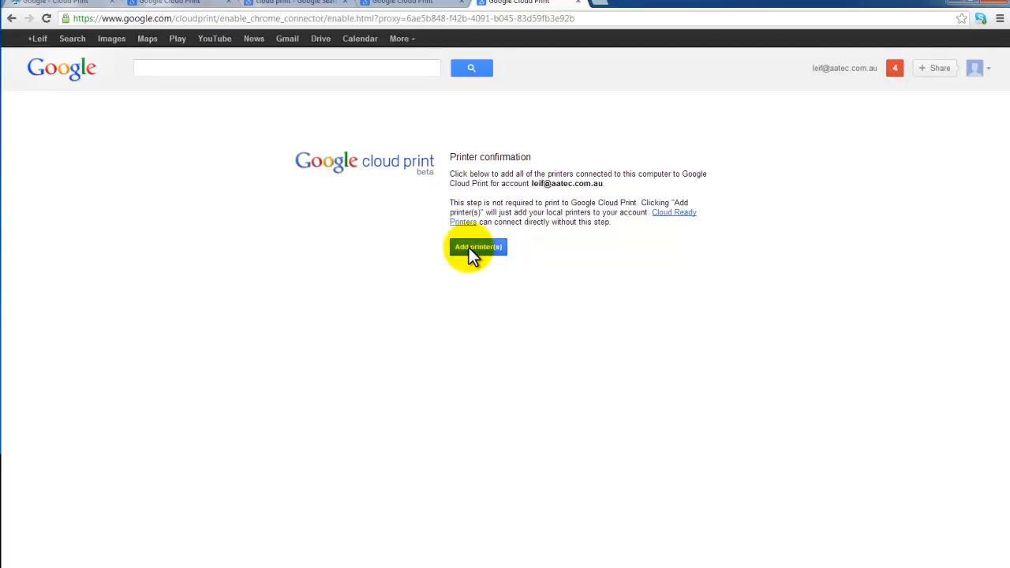
click(476, 246)
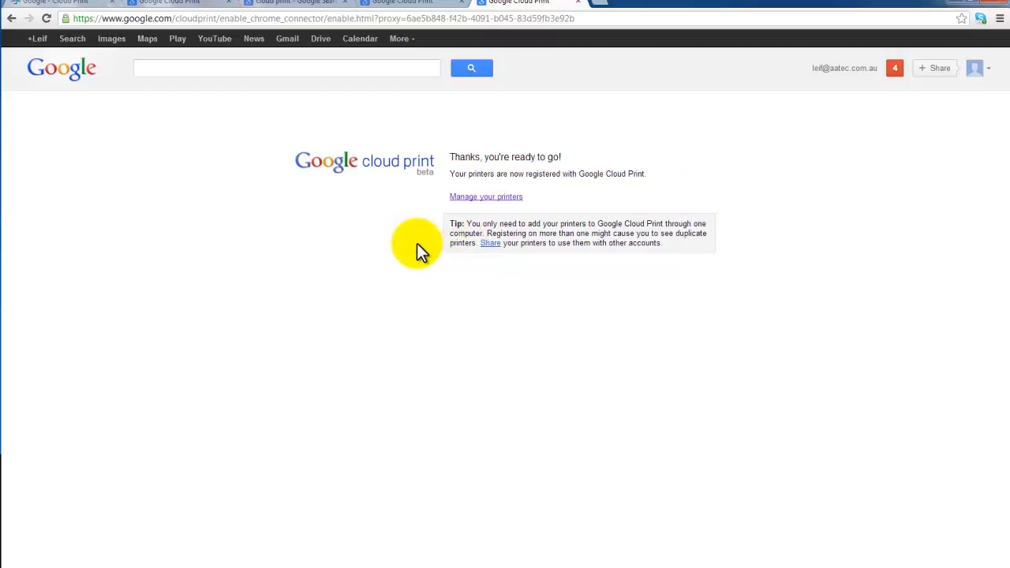
mouse_move(505, 167)
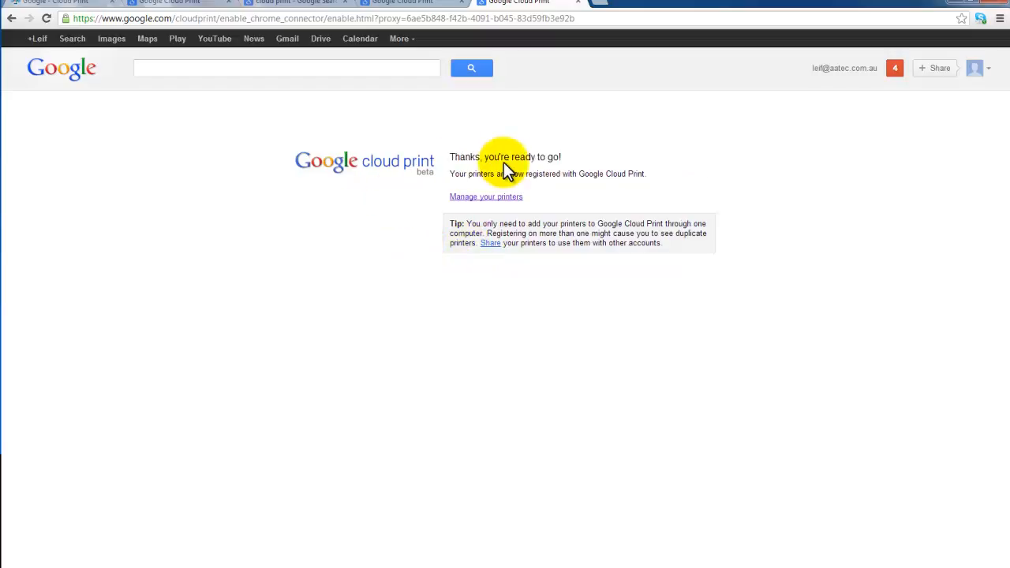
mouse_move(612, 158)
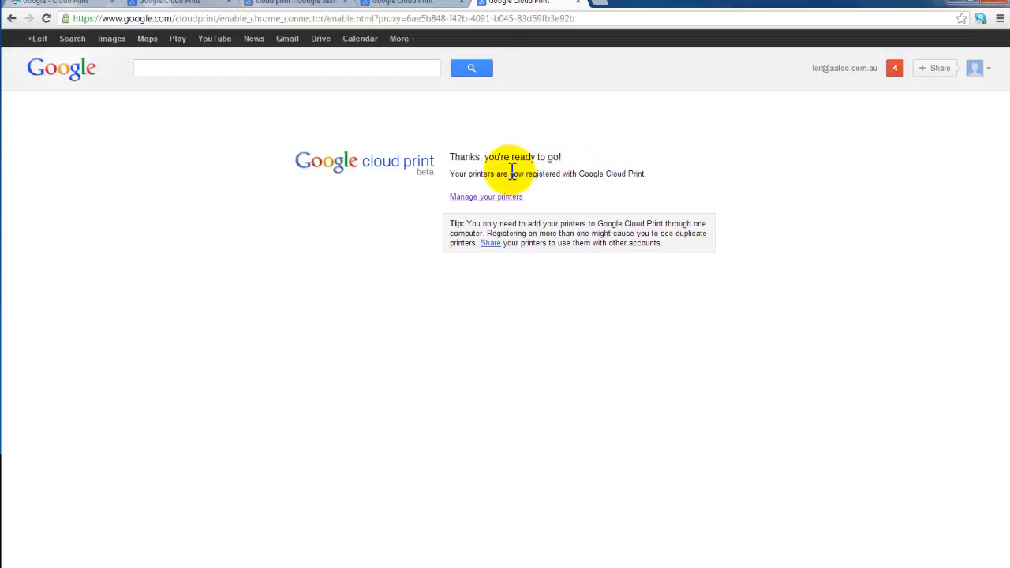
mouse_move(485, 209)
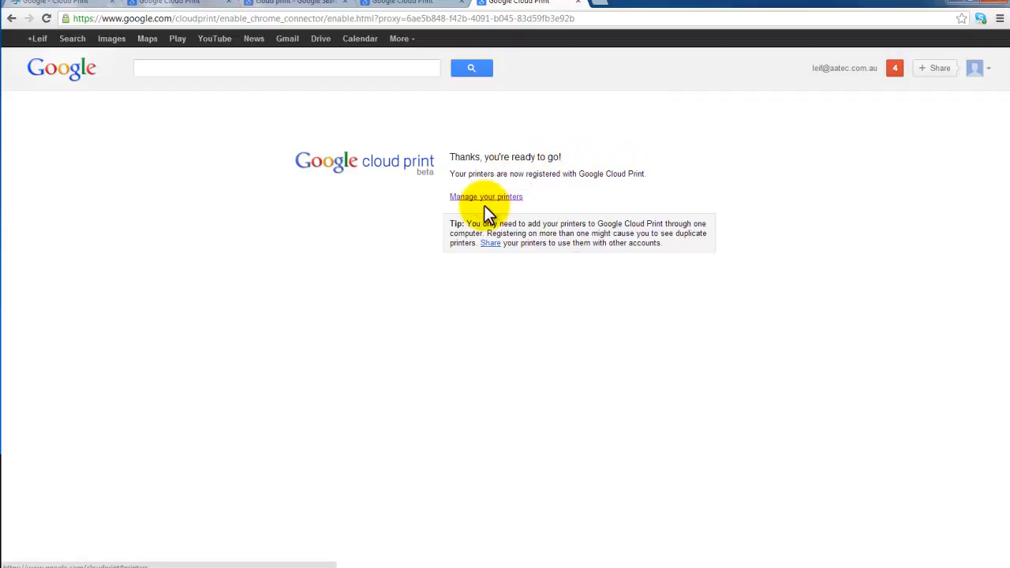
Manage the printers, check the one-job Print Jobs list, and return to the four-printer list.
click(486, 195)
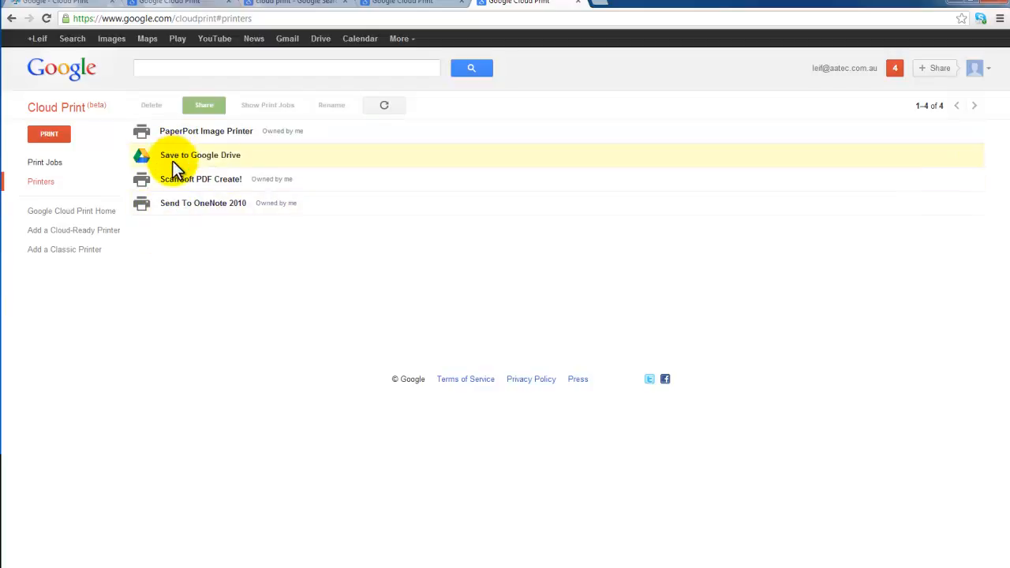
mouse_move(240, 160)
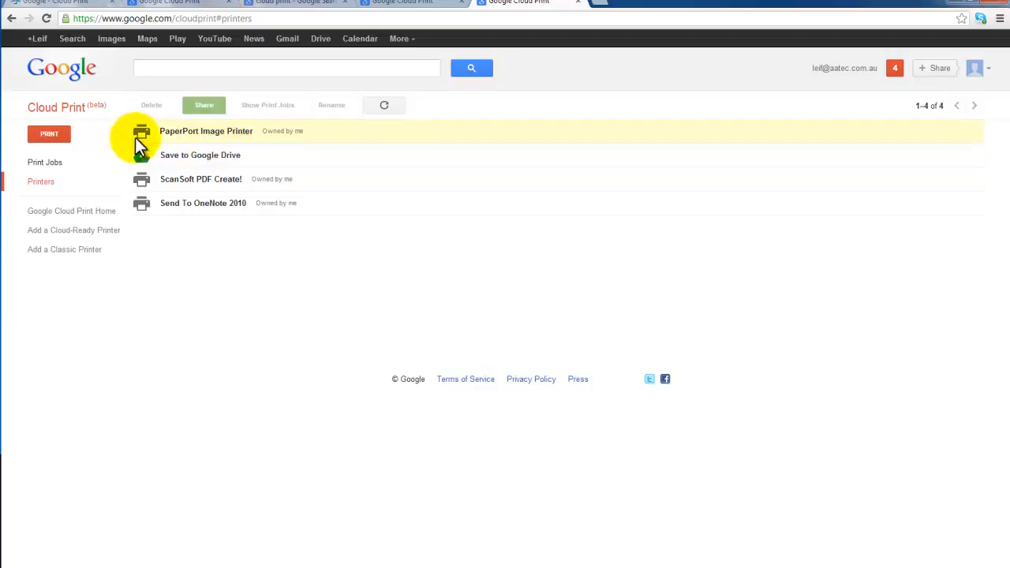
click(44, 161)
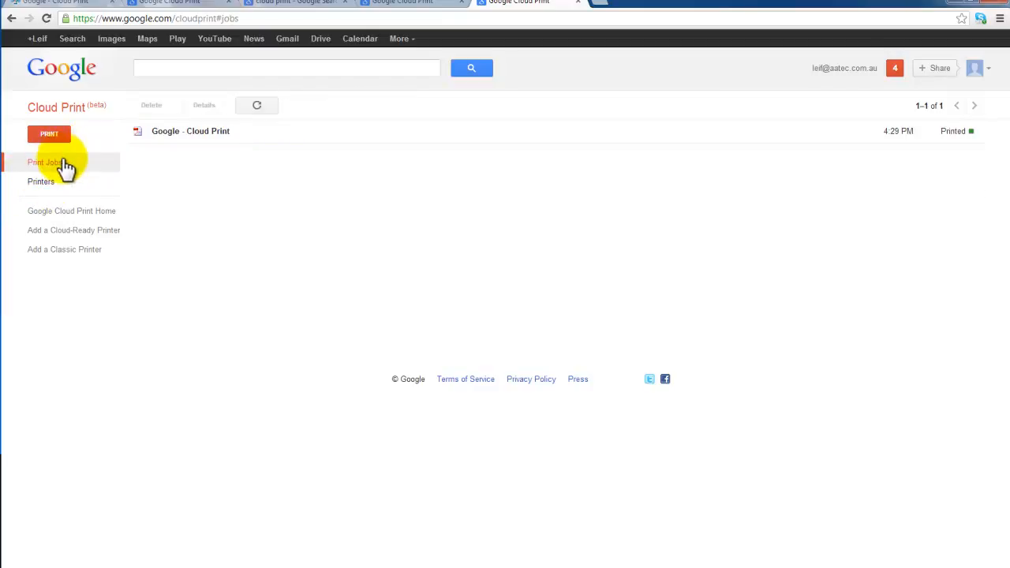
click(41, 181)
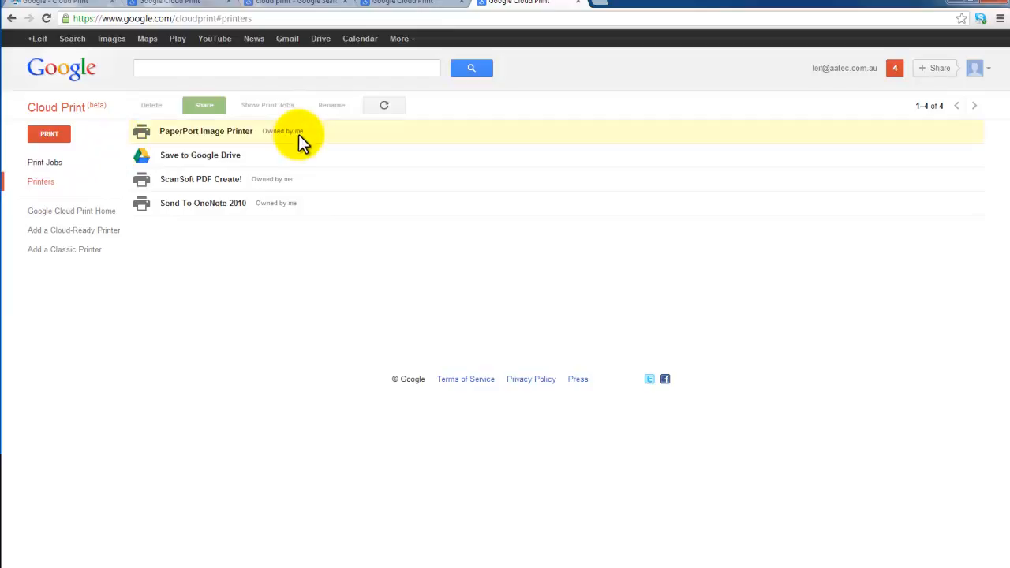
mouse_move(208, 166)
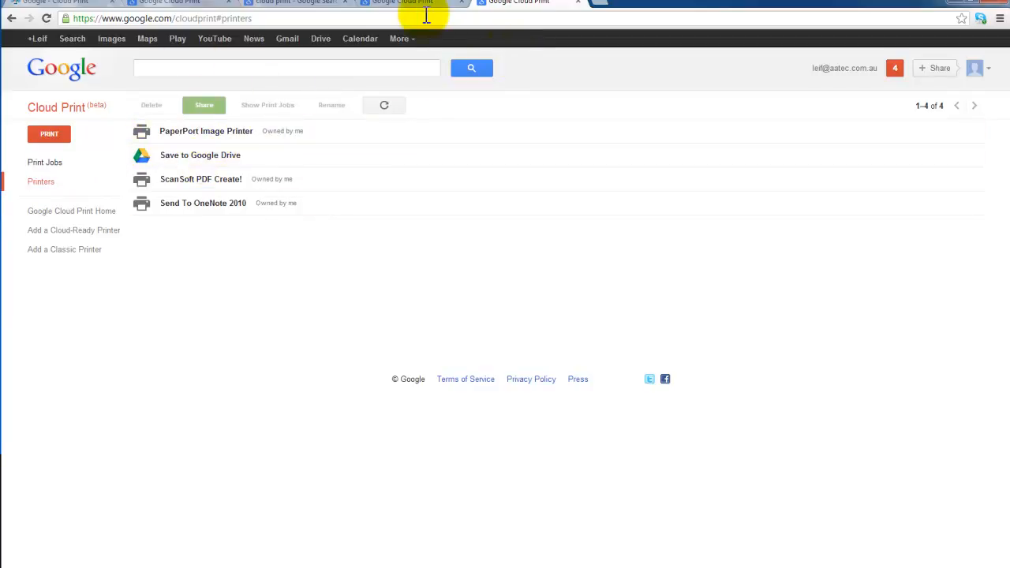
mouse_move(284, 63)
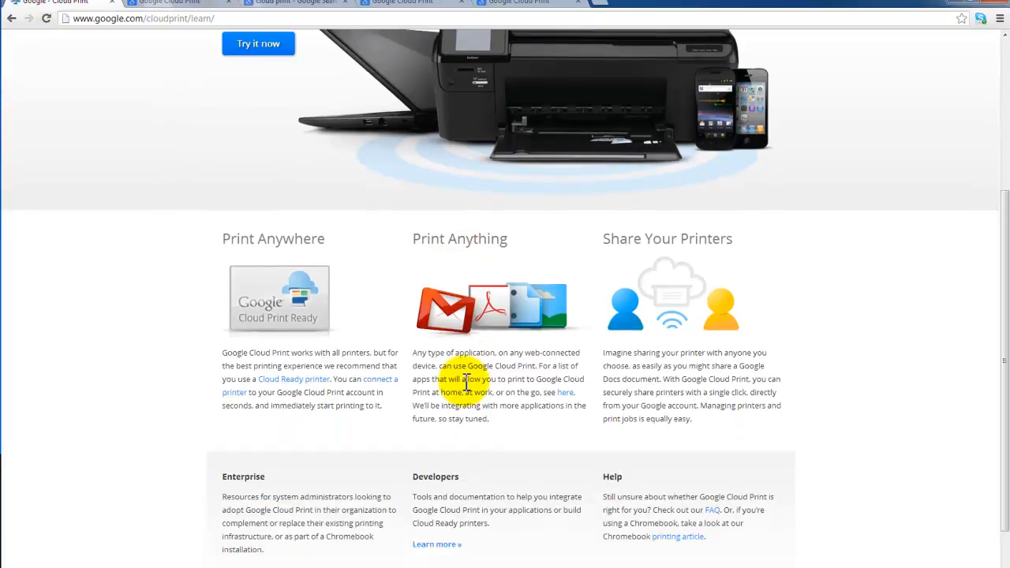
mouse_move(296, 250)
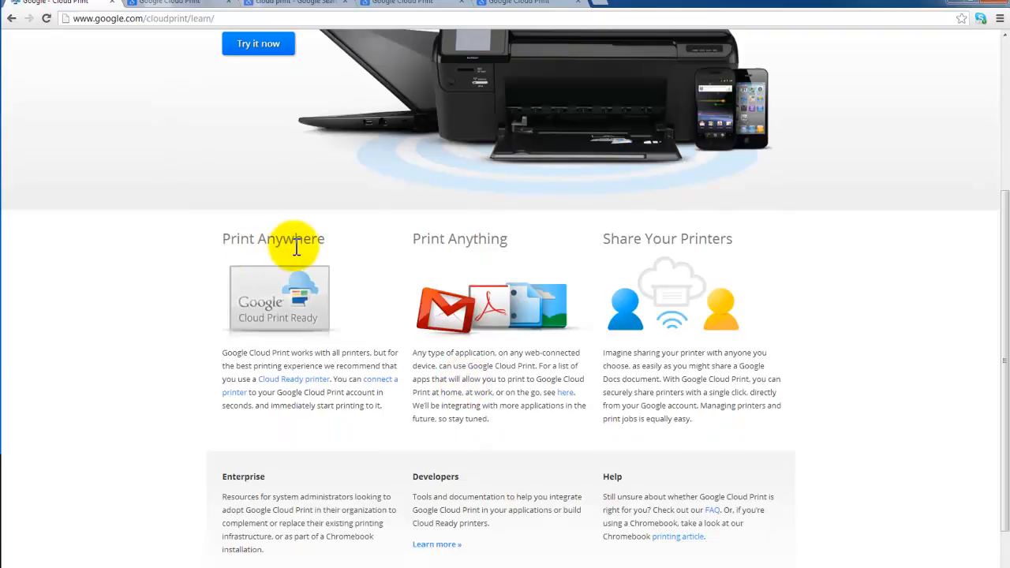
mouse_move(489, 249)
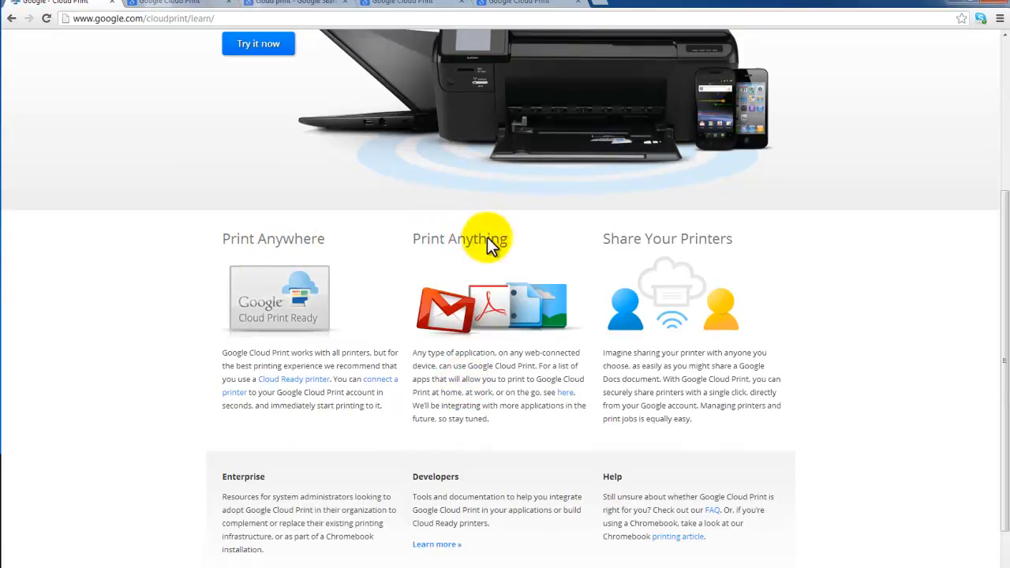
Scroll through the Print Anywhere, Print Anything and Share Your Printers sections and back up.
scroll(down, 3)
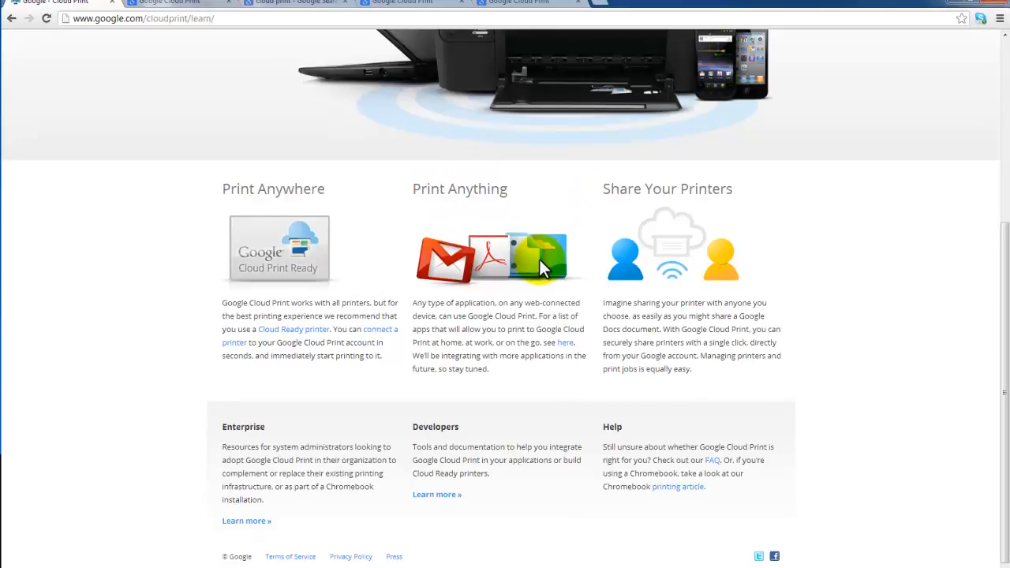
scroll(up, 3)
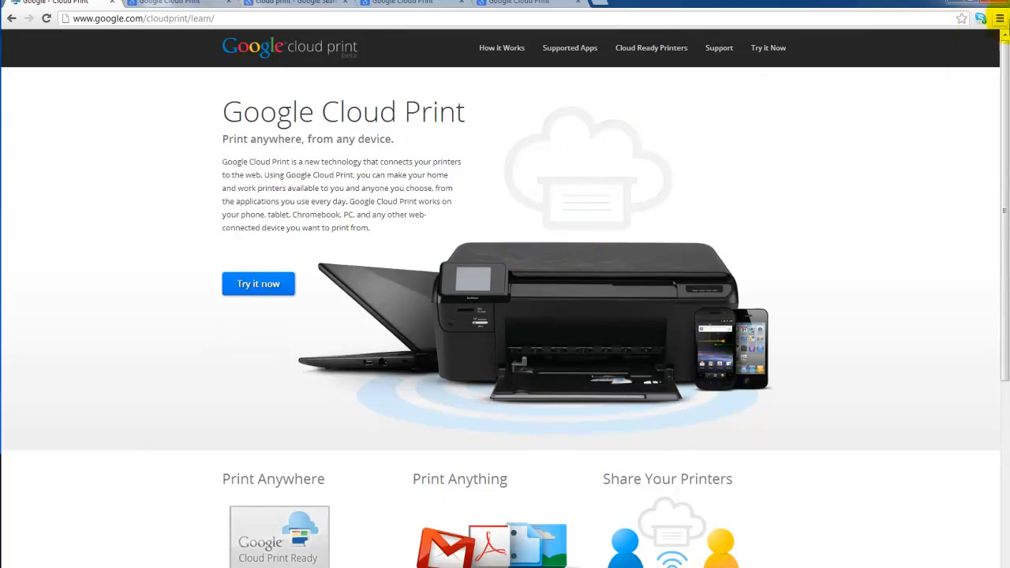
Start printing the Cloud Print overview page from the Chrome menu.
click(1001, 19)
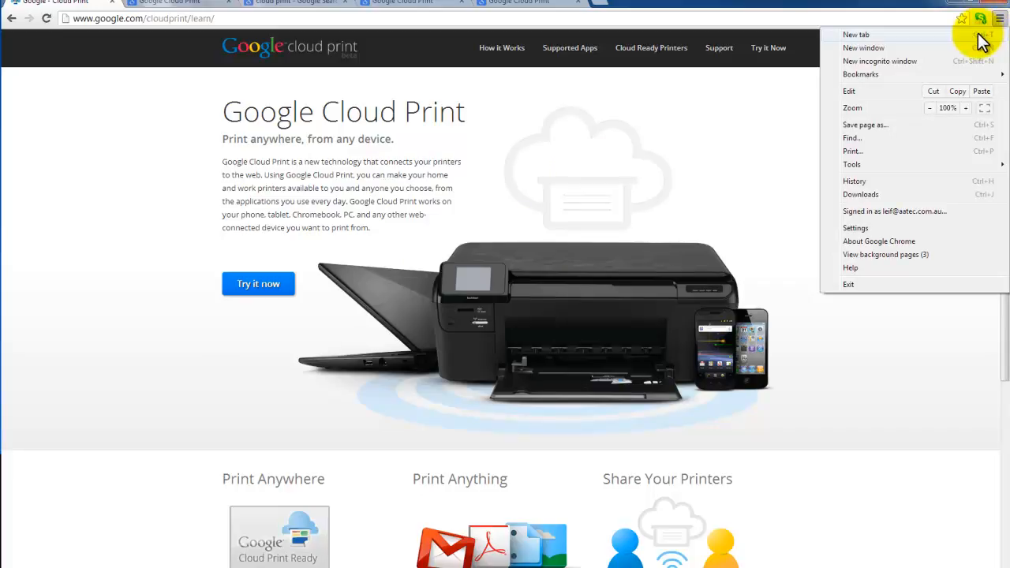
mouse_move(891, 190)
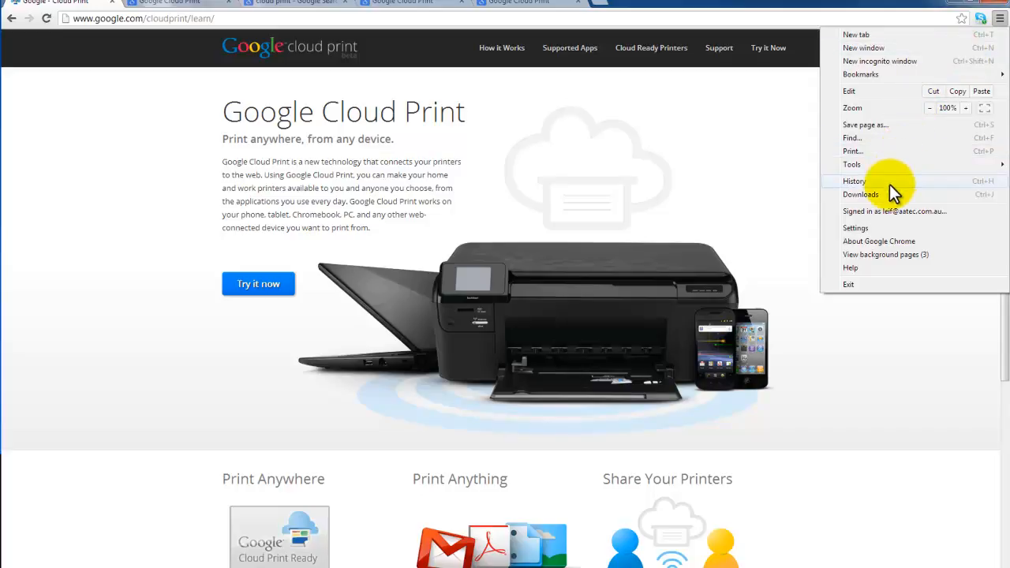
click(852, 151)
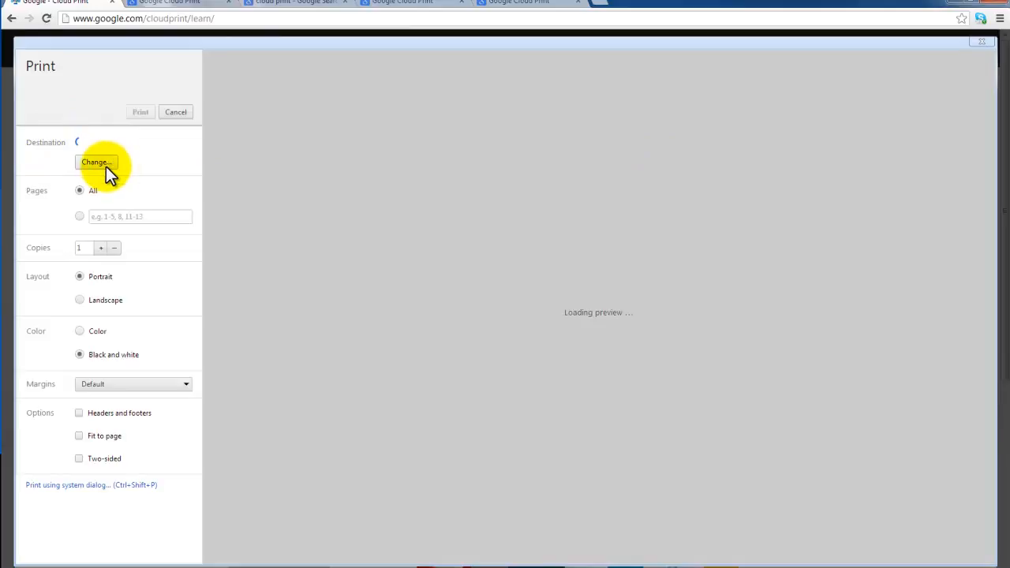
Change the destination to KONICA MINOLTA C220 Showroom under Google Cloud Print and print.
click(96, 161)
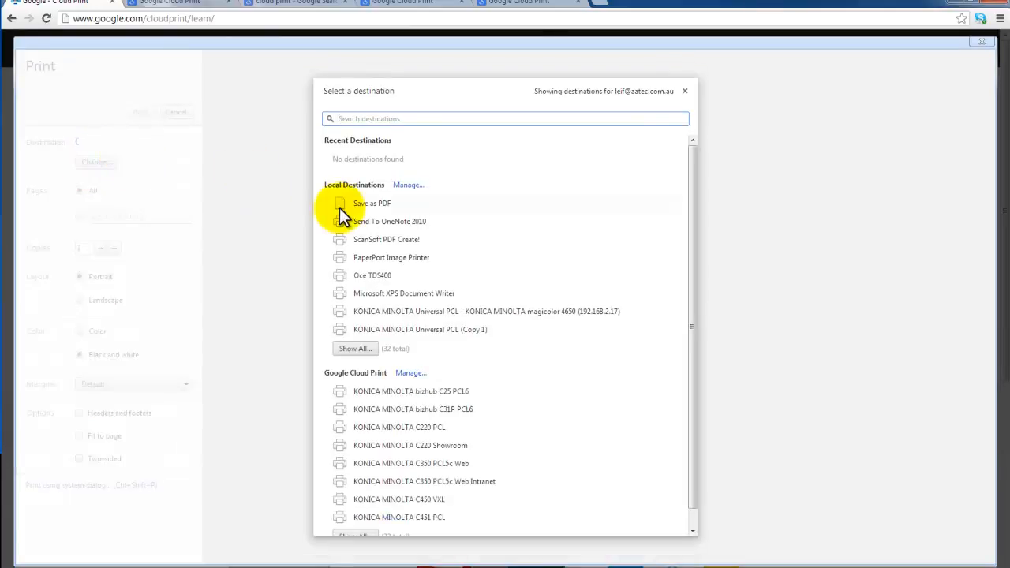
mouse_move(366, 344)
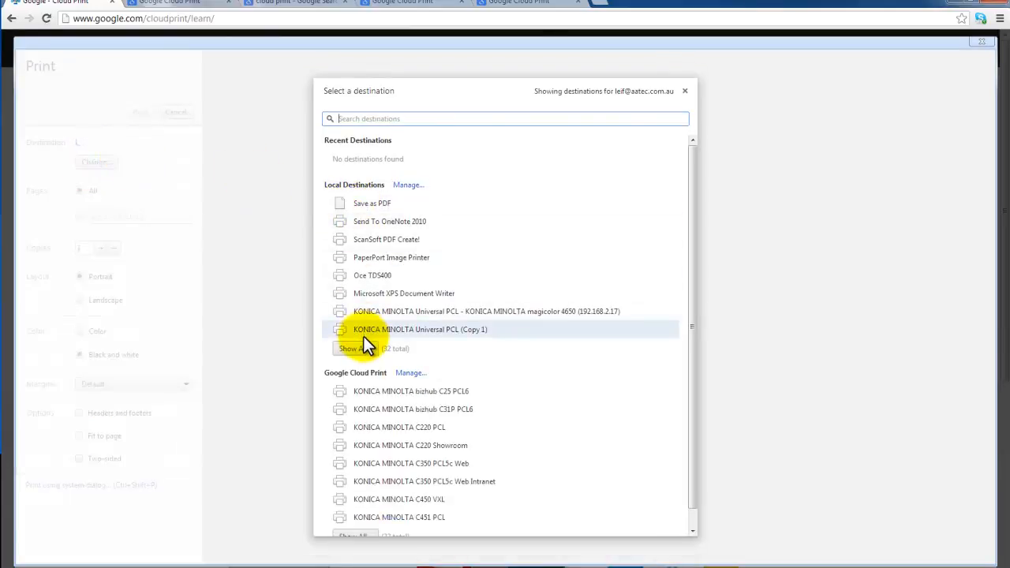
mouse_move(376, 385)
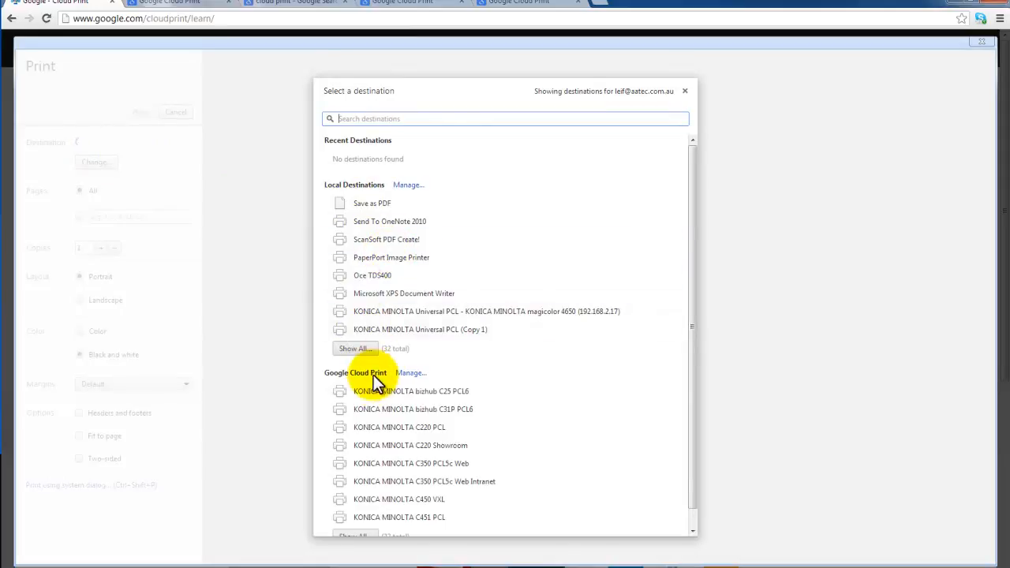
mouse_move(532, 385)
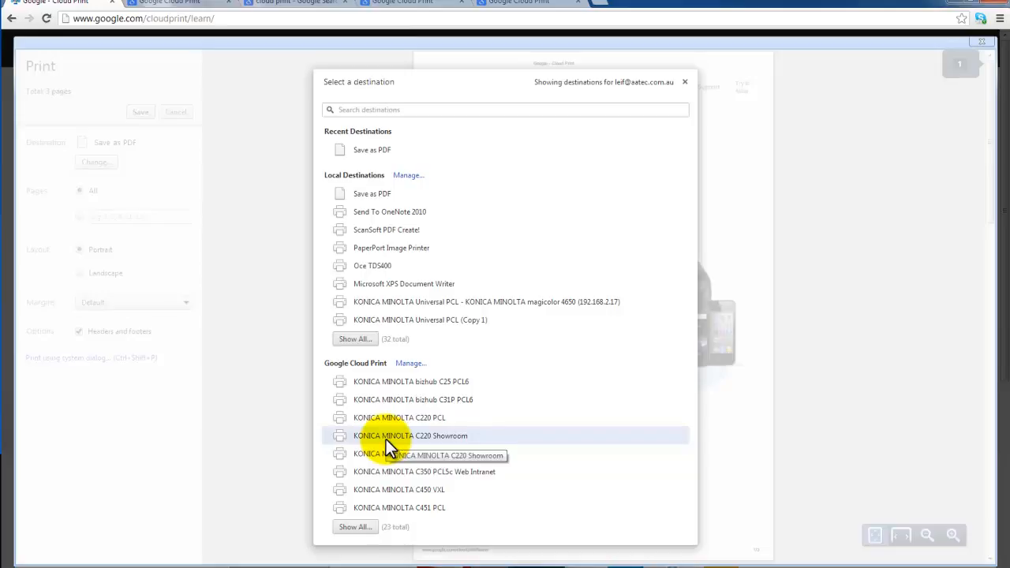
click(403, 436)
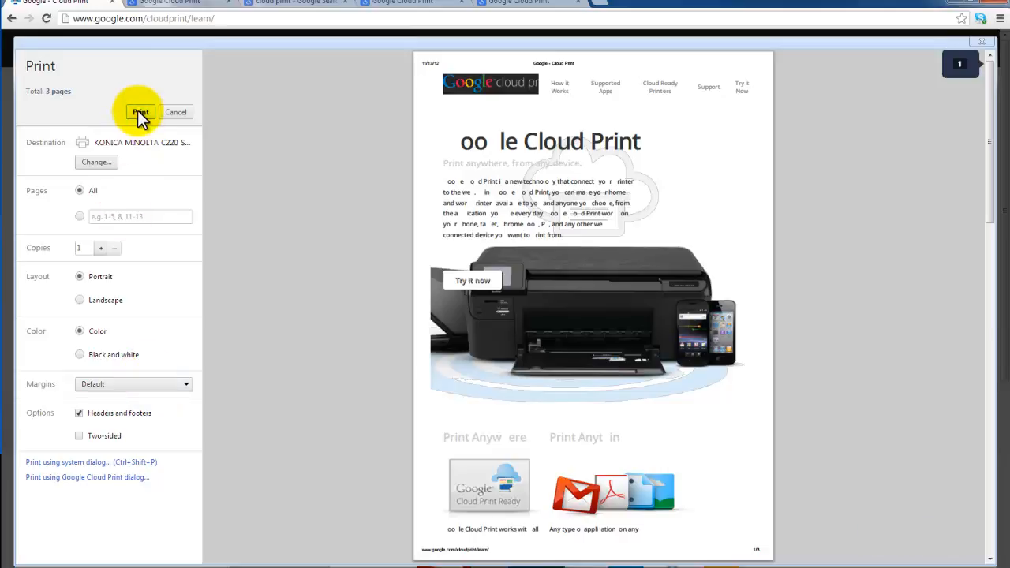
click(139, 111)
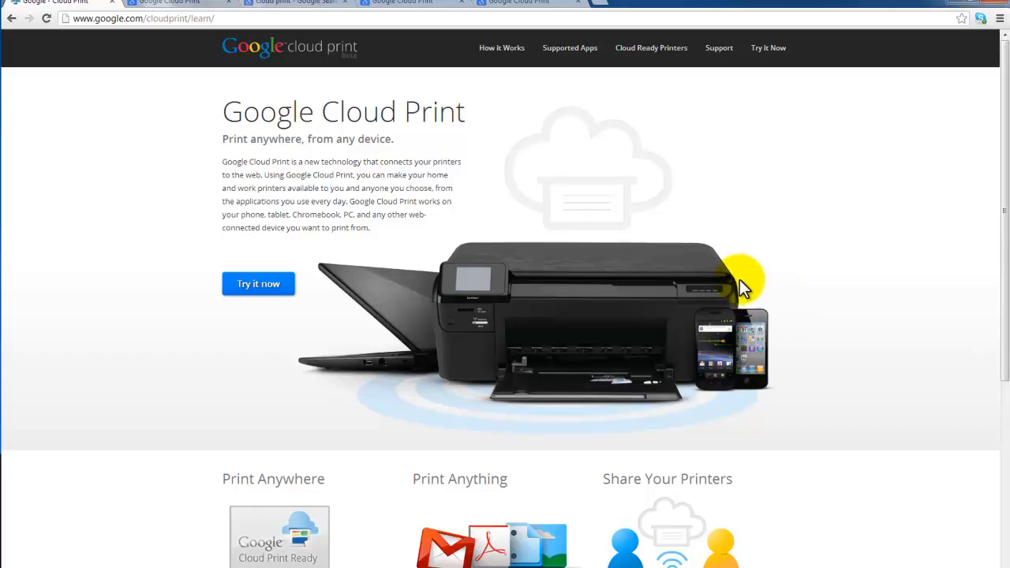
mouse_move(749, 298)
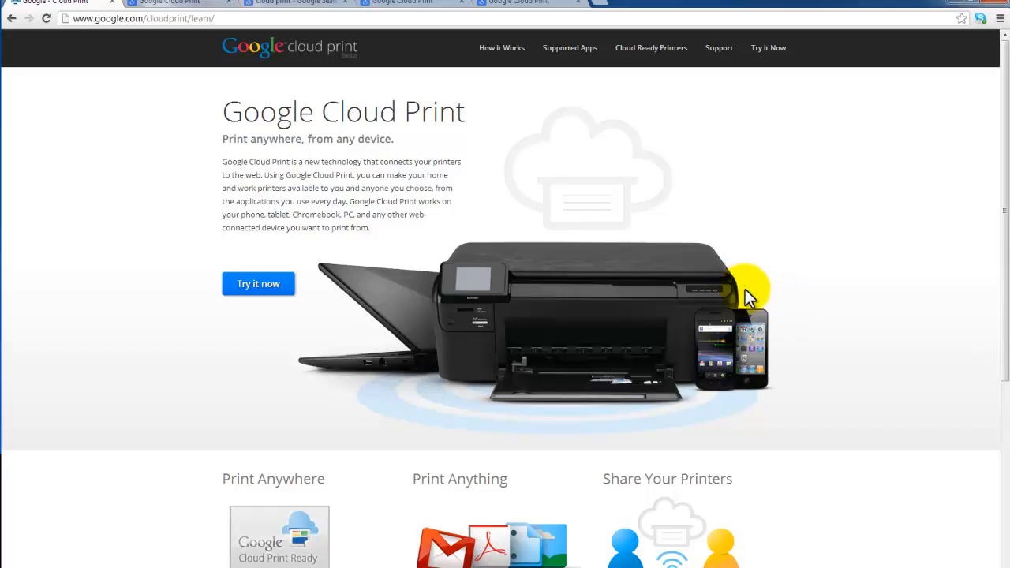
click(759, 290)
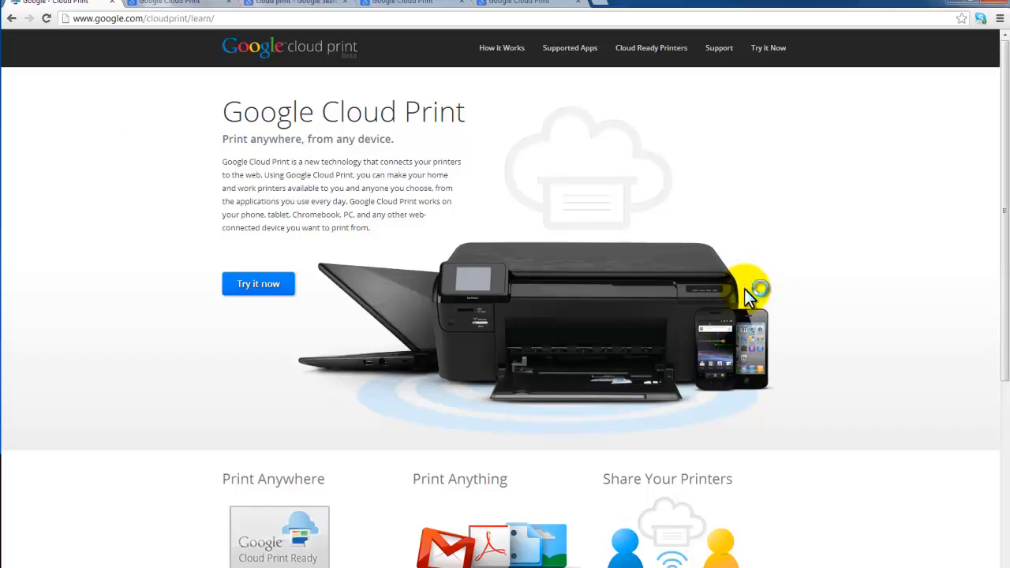